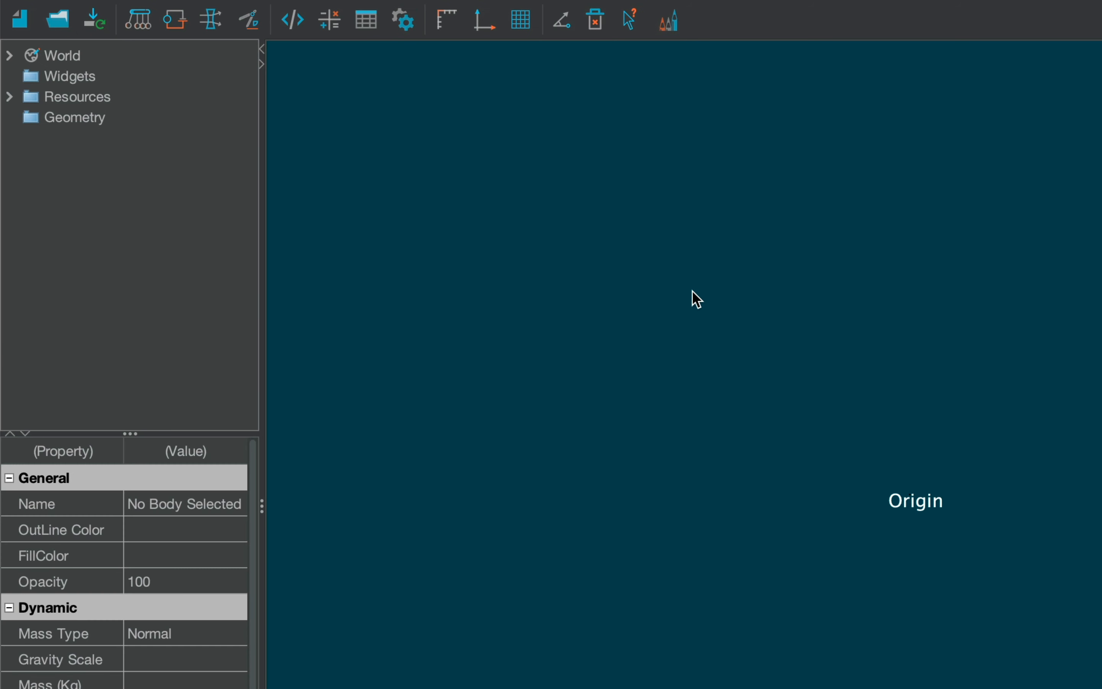
Step: Show the optics sub-toolbar with the mirror, surface and light-source tools
{"action": "left_click", "coordinate": [211, 20]}
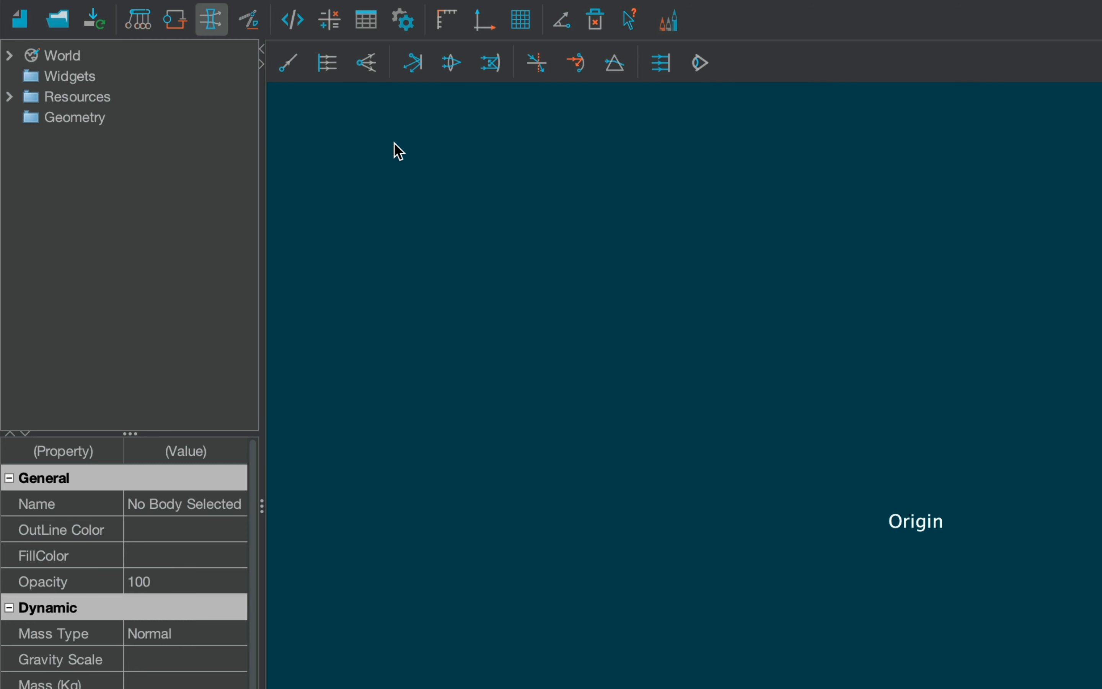
{"action": "mouse_move", "coordinate": [636, 48]}
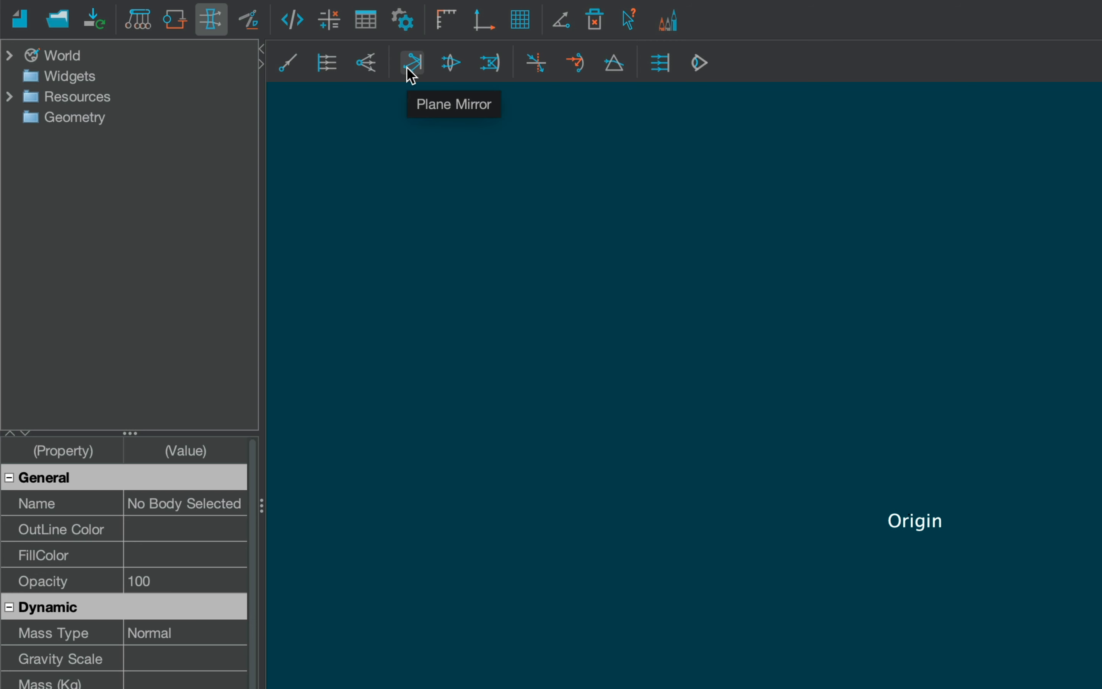
{"action": "mouse_move", "coordinate": [488, 63]}
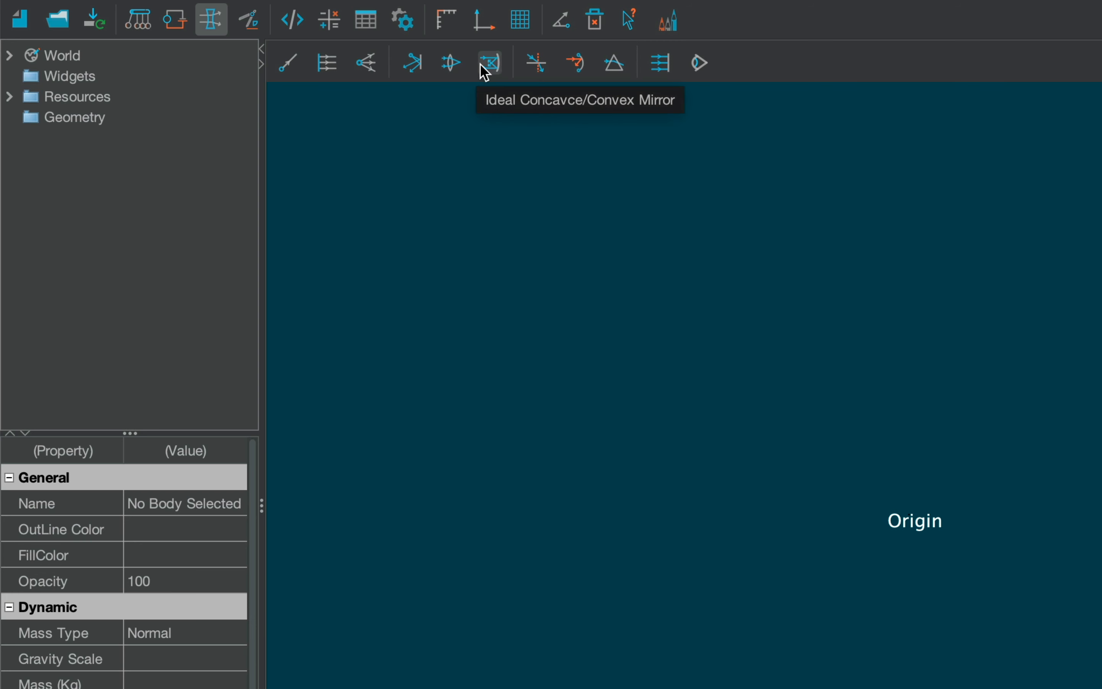
{"action": "mouse_move", "coordinate": [535, 63]}
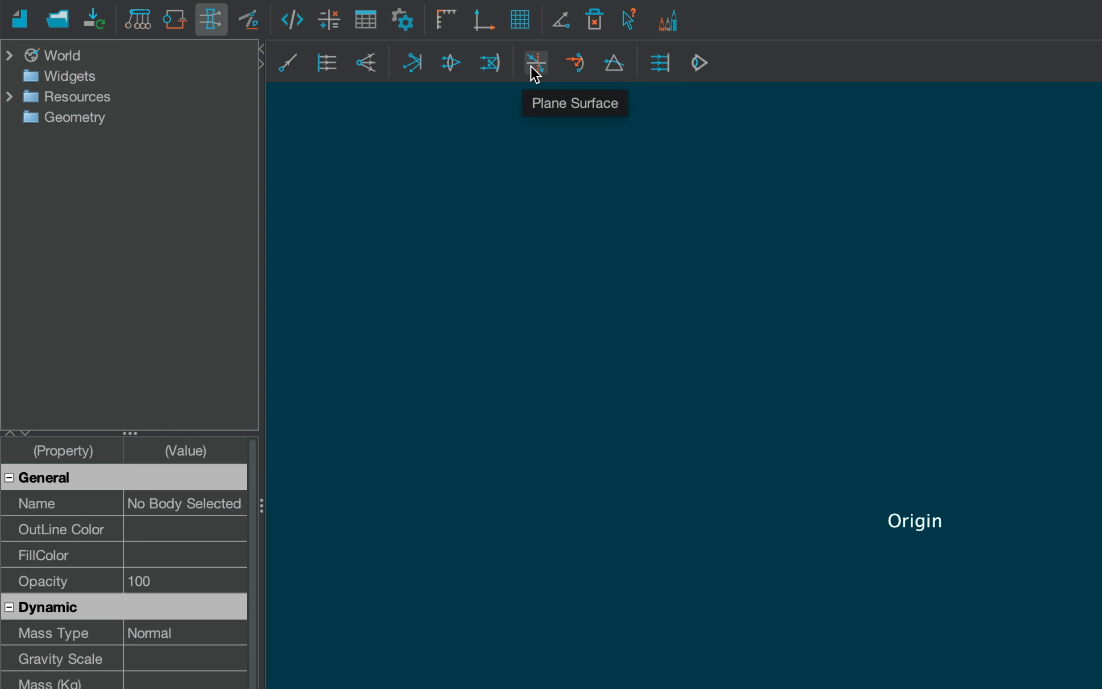
{"action": "mouse_move", "coordinate": [613, 63]}
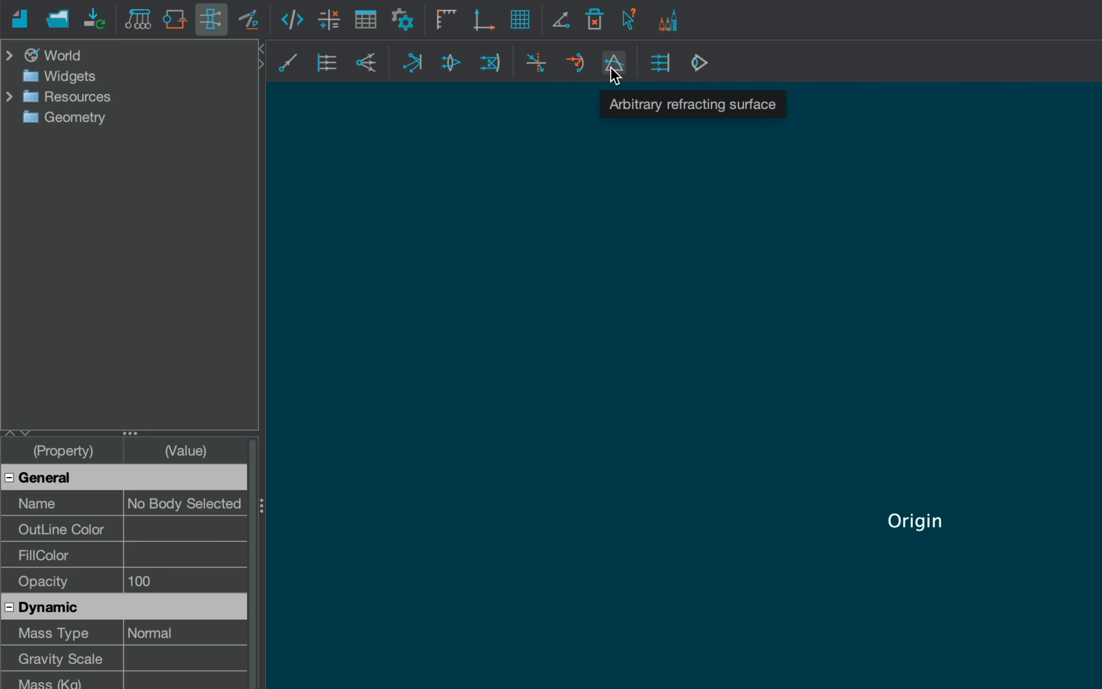
{"action": "mouse_move", "coordinate": [317, 51]}
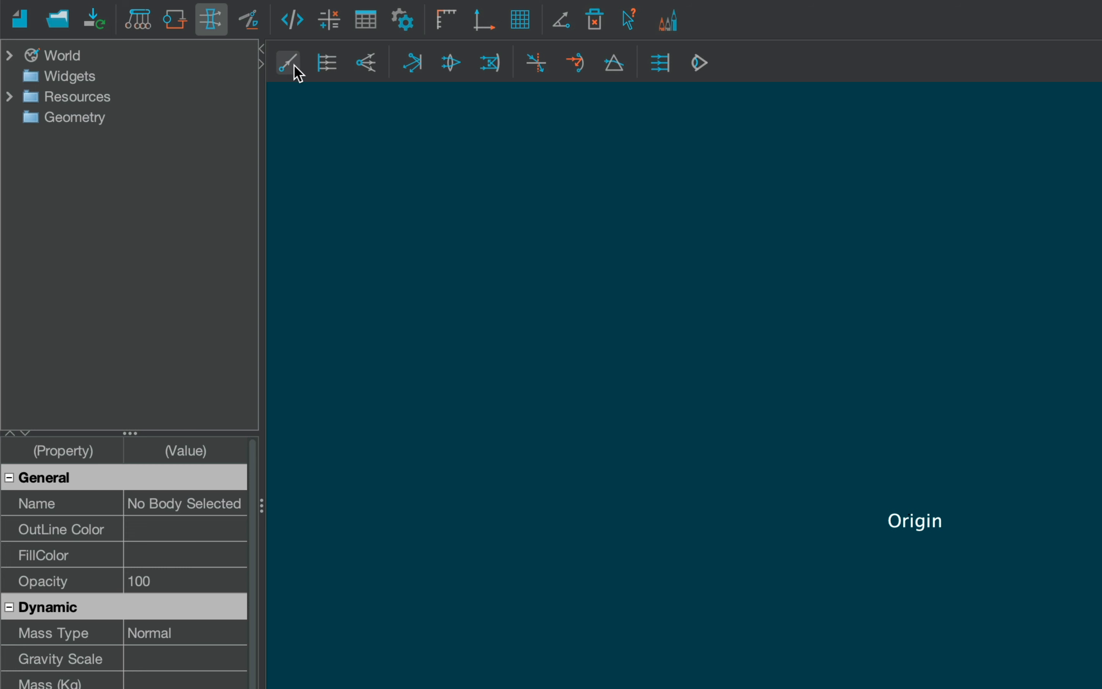
{"action": "mouse_move", "coordinate": [314, 73]}
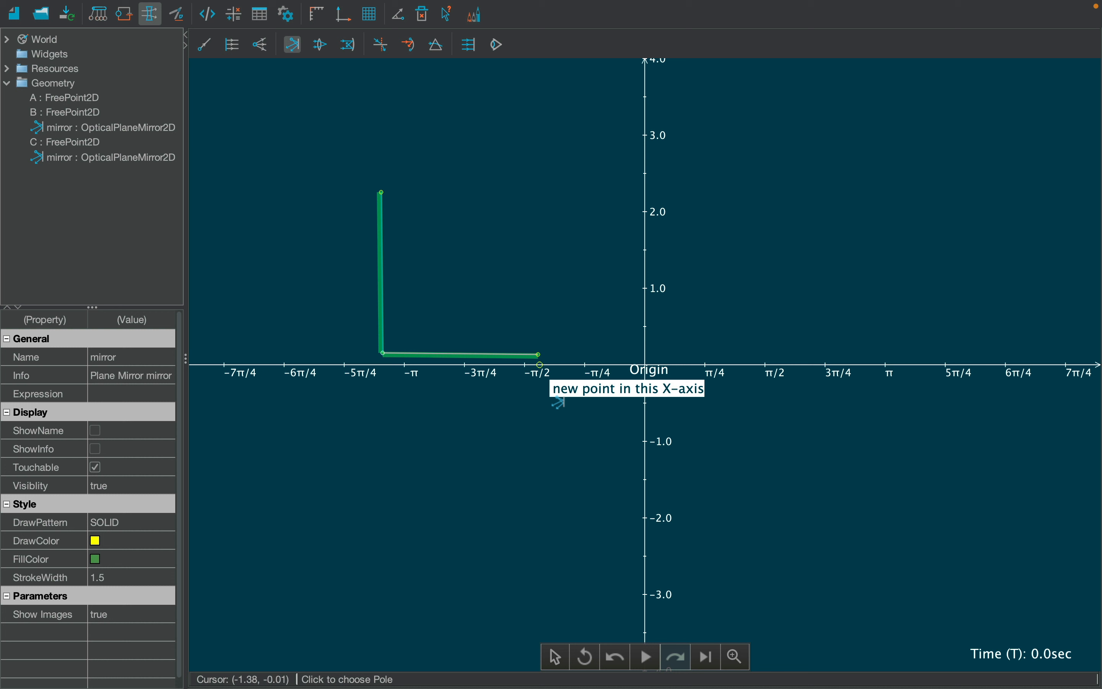
{"action": "mouse_move", "coordinate": [488, 413]}
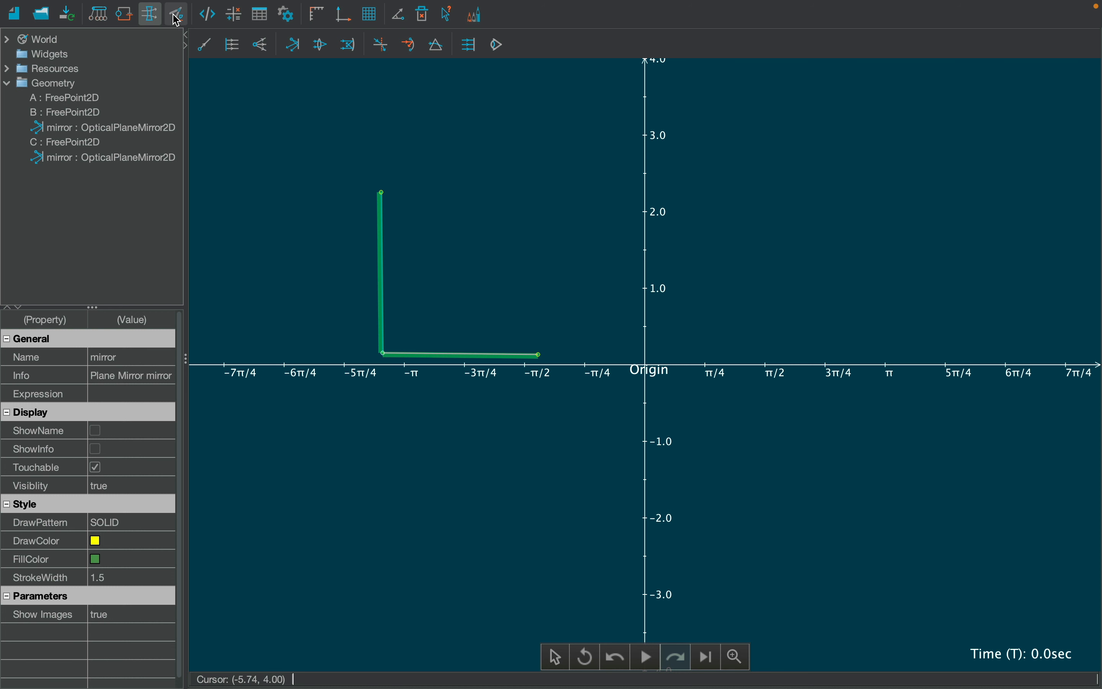
Step: Measure the ~91° angle between the mirrors, then return to the optics tools for source D
{"action": "left_click", "coordinate": [176, 13]}
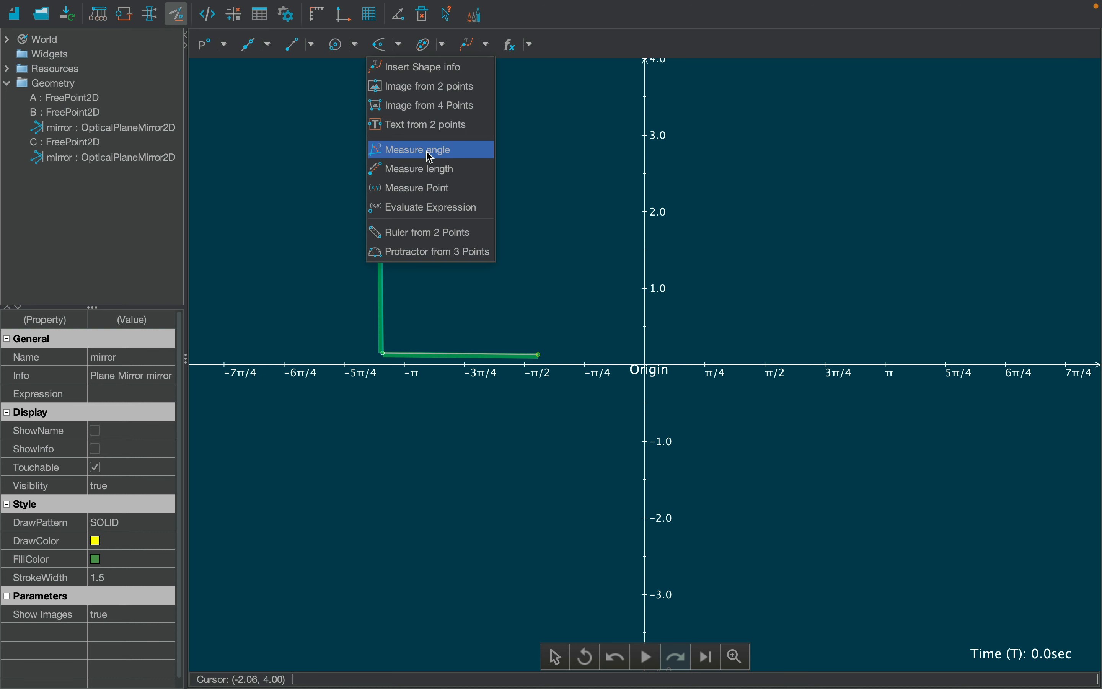
{"action": "left_click", "coordinate": [418, 149]}
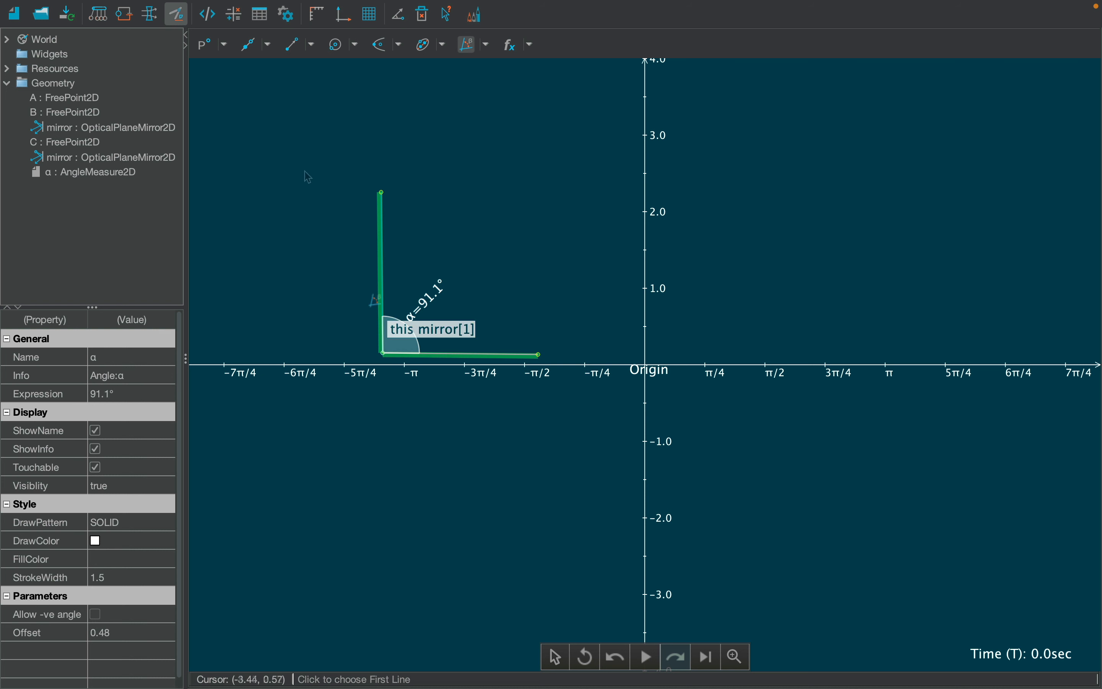
{"action": "left_click", "coordinate": [495, 264]}
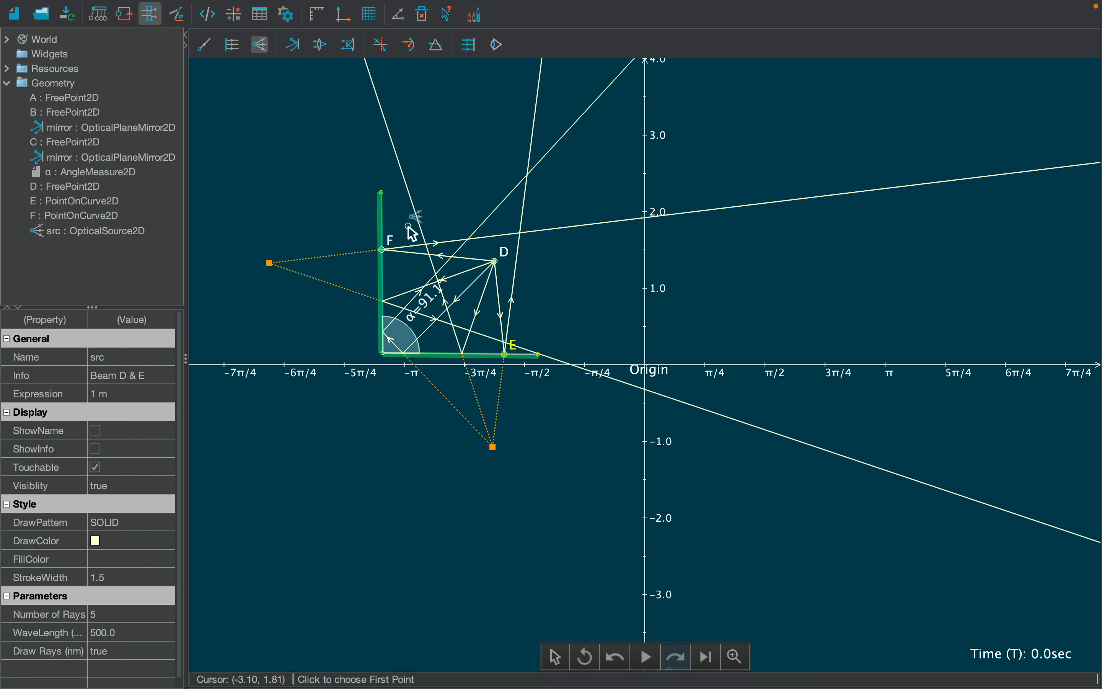
Step: Hide the coordinate axes and set the light source src to 50 rays
{"action": "left_click", "coordinate": [323, 137]}
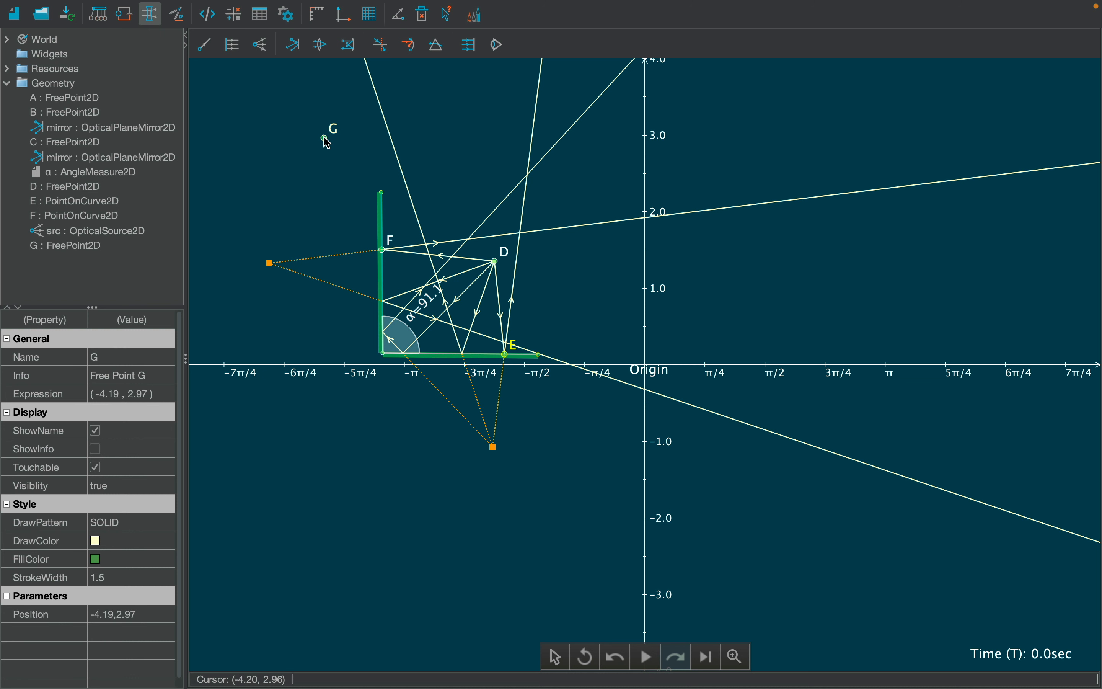
{"action": "left_click", "coordinate": [342, 13]}
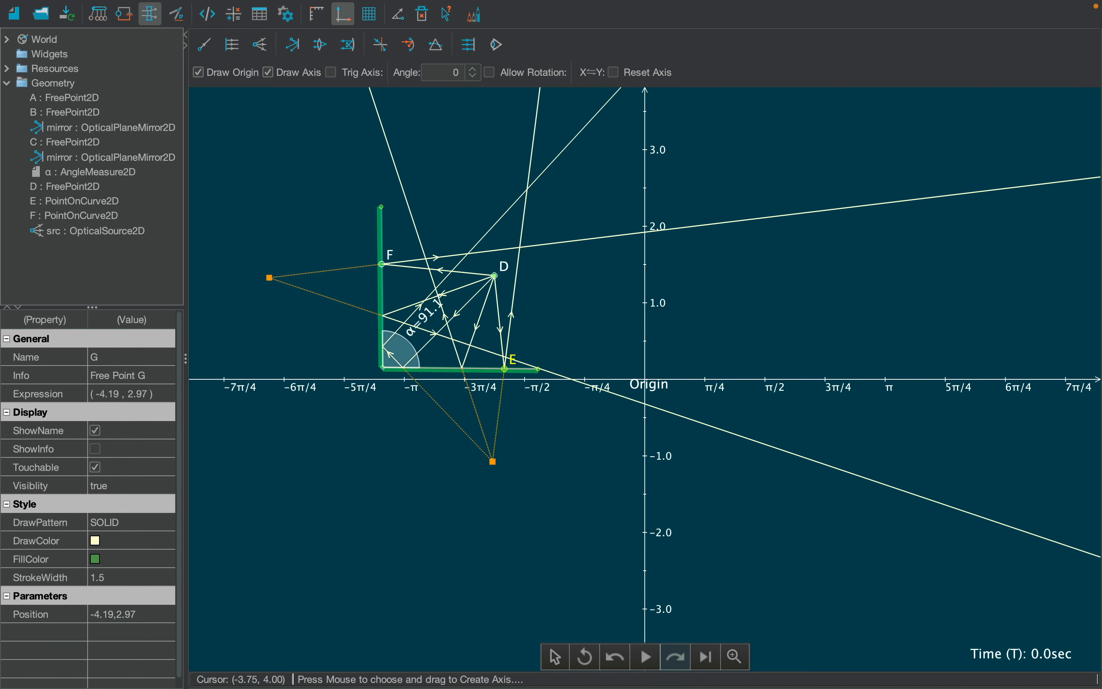
{"action": "left_click", "coordinate": [268, 73]}
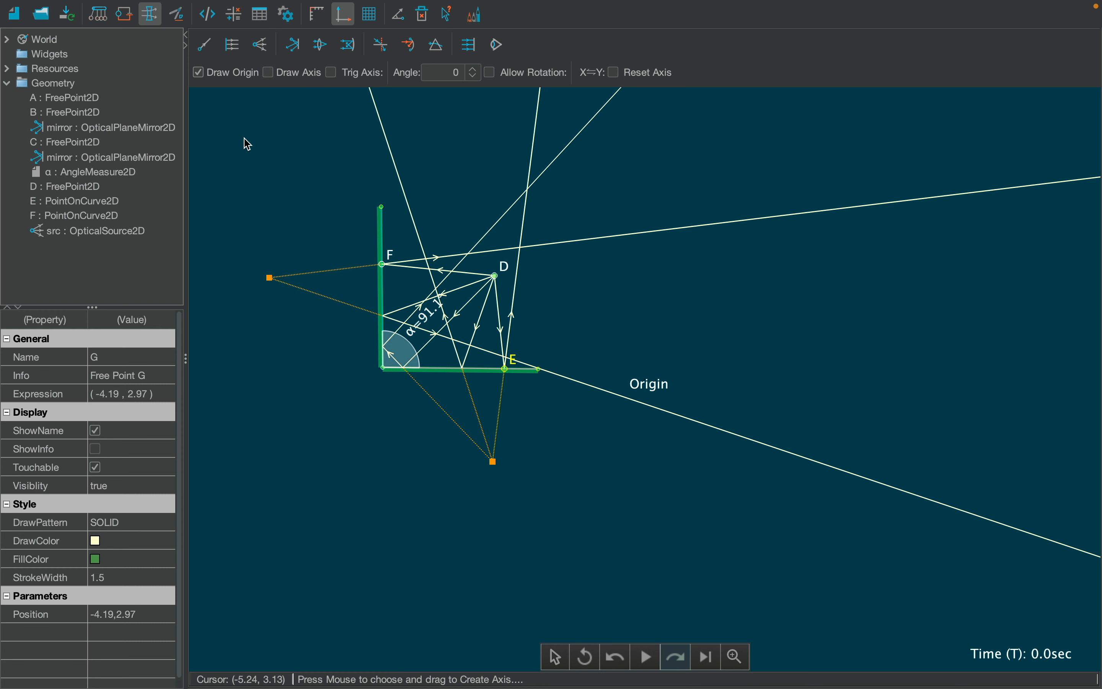
{"action": "left_click", "coordinate": [97, 231]}
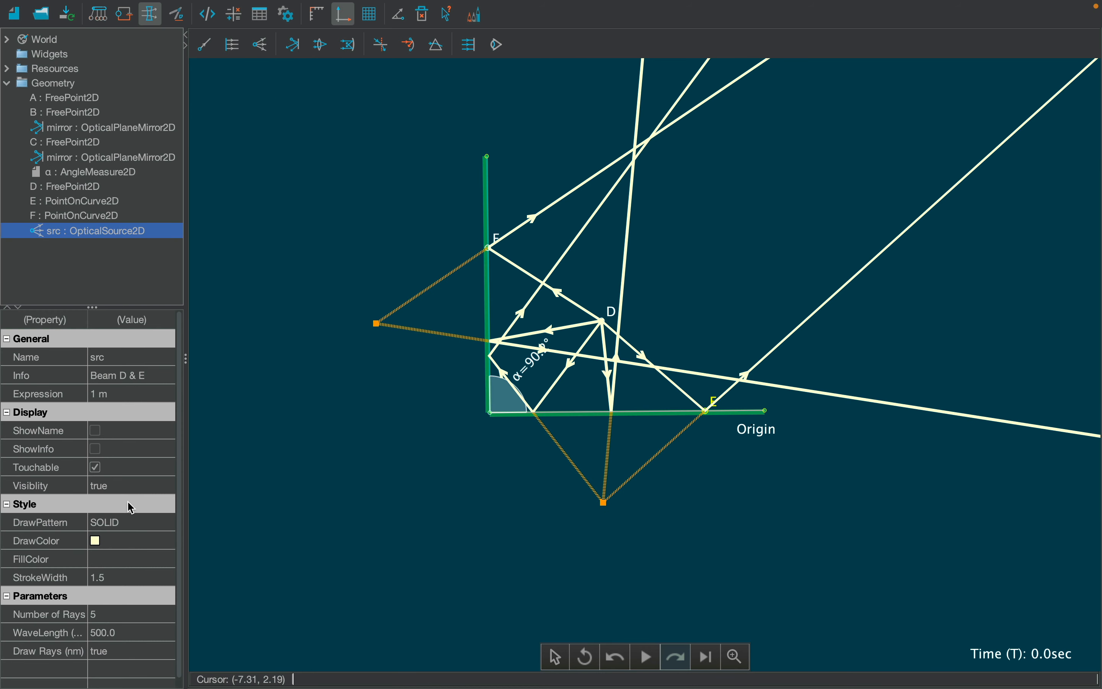
{"action": "type", "text": "50"}
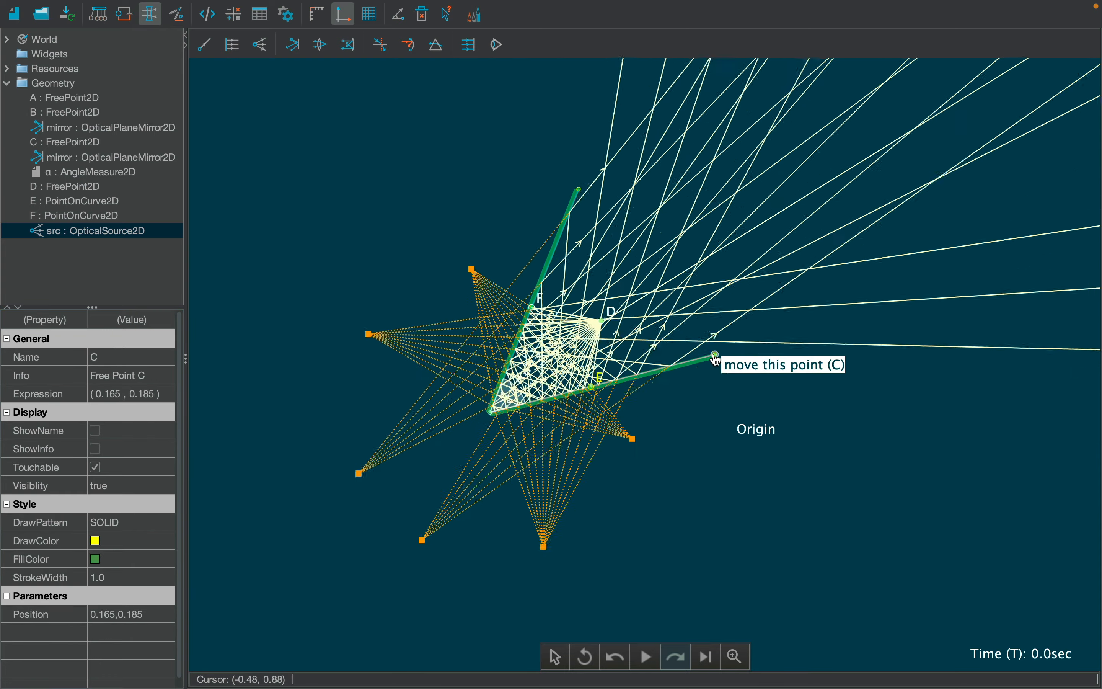
Step: Rotate the lower mirror to narrow the angle and turn ray drawing off, leaving the image points
{"action": "left_click_drag", "start_coordinate": [714, 357], "coordinate": [711, 353]}
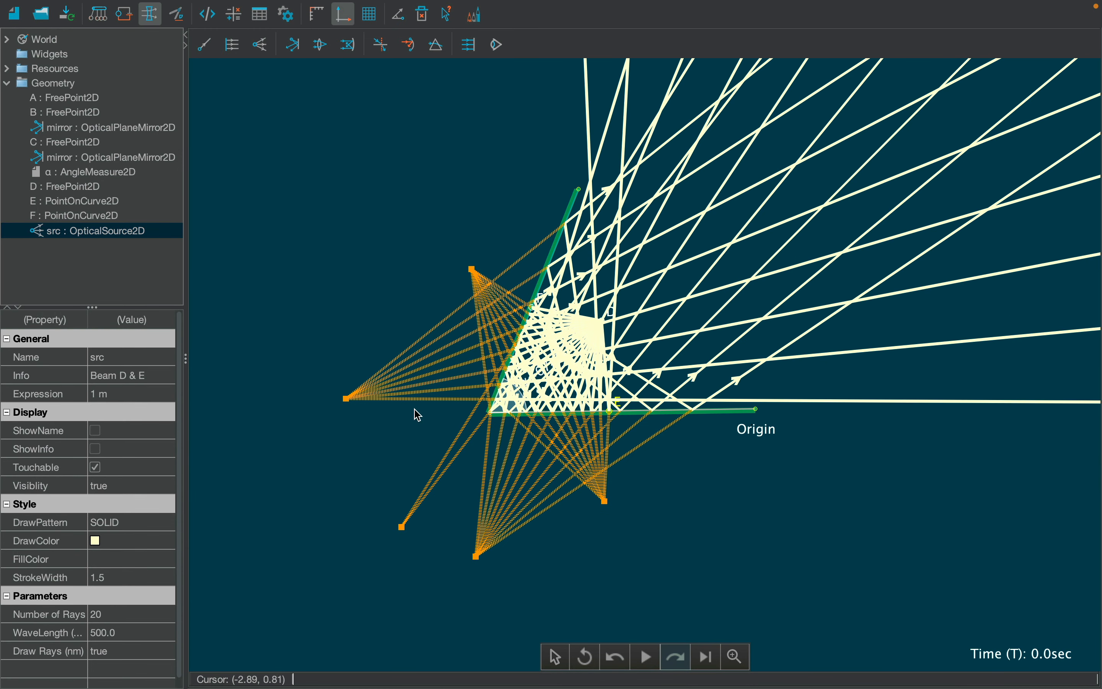
{"action": "left_click", "coordinate": [130, 650]}
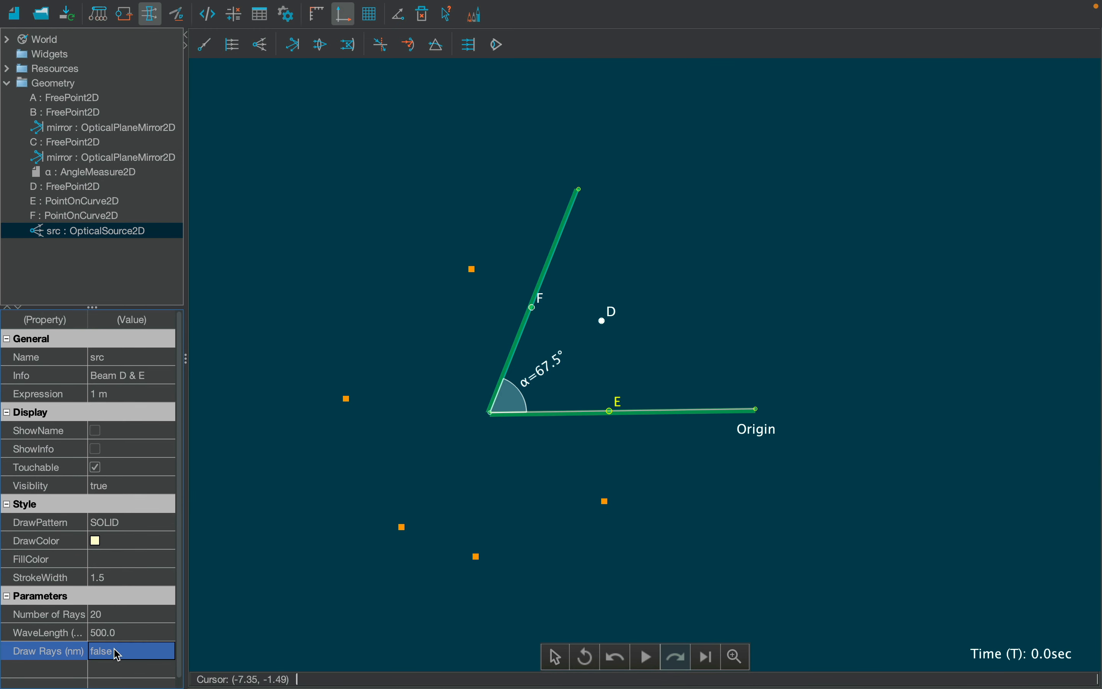
{"action": "left_click_drag", "start_coordinate": [755, 410], "coordinate": [731, 353]}
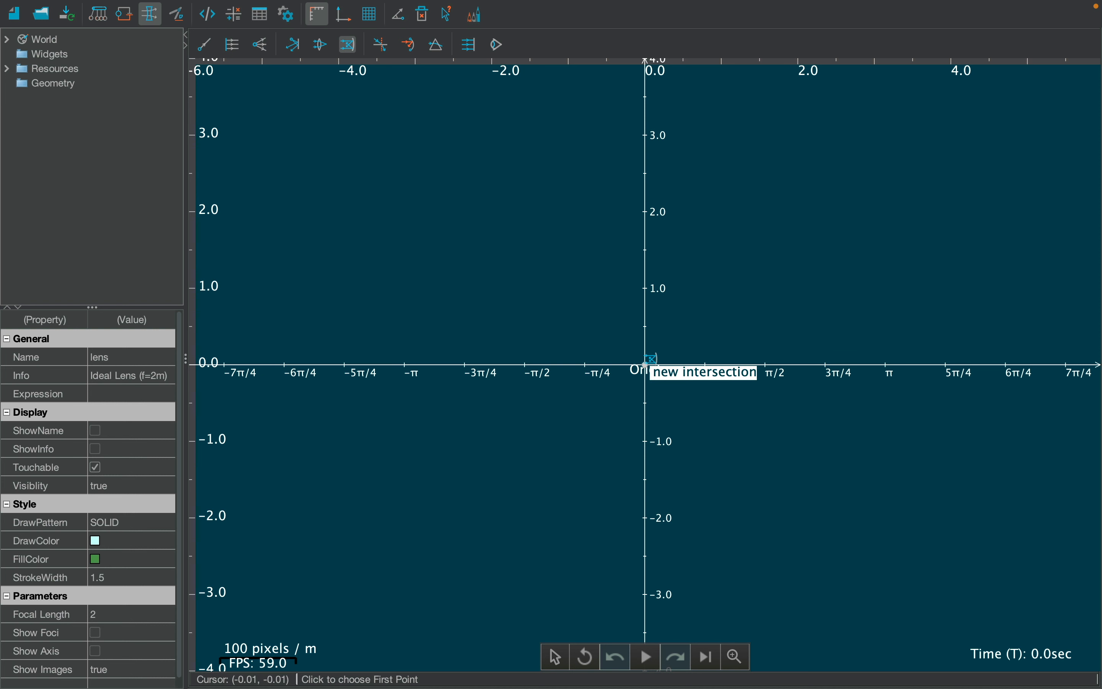
Step: Place an ideal mirror at the origin and turn off the coordinate grid display
{"action": "left_click", "coordinate": [645, 360]}
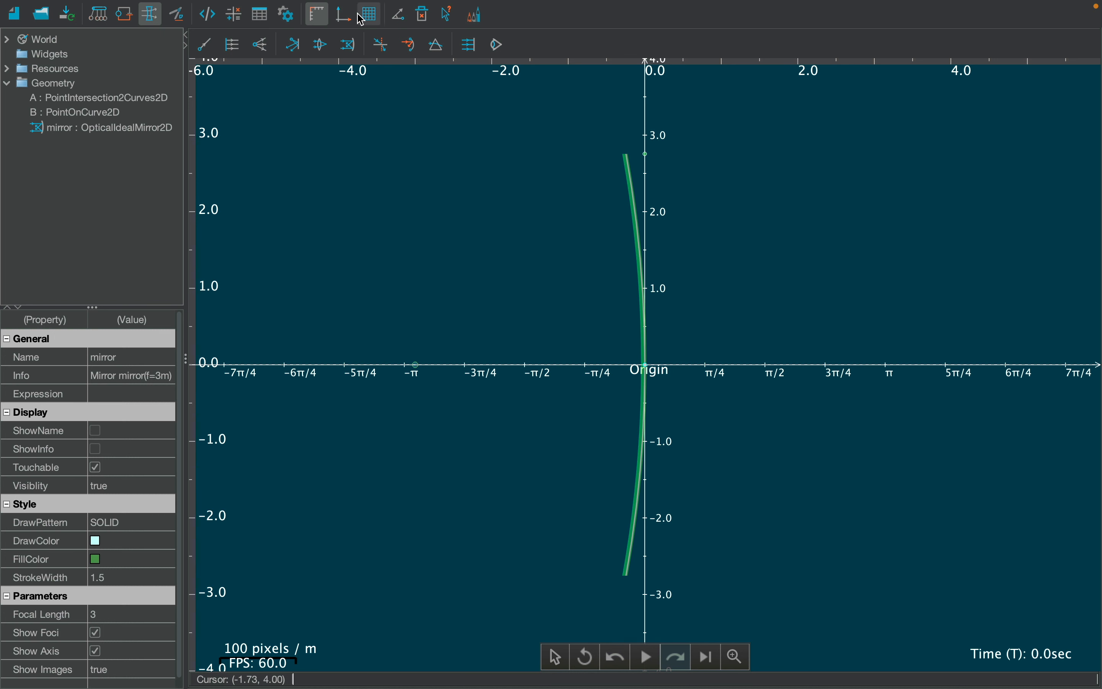
{"action": "left_click", "coordinate": [342, 13]}
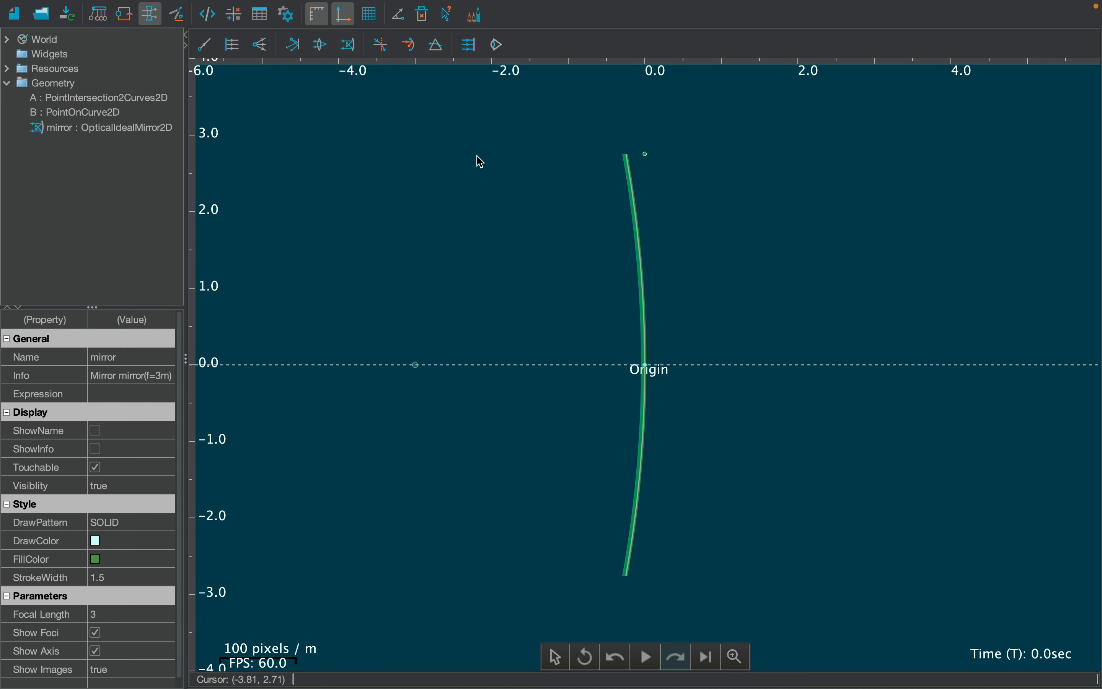
{"action": "left_click", "coordinate": [644, 160]}
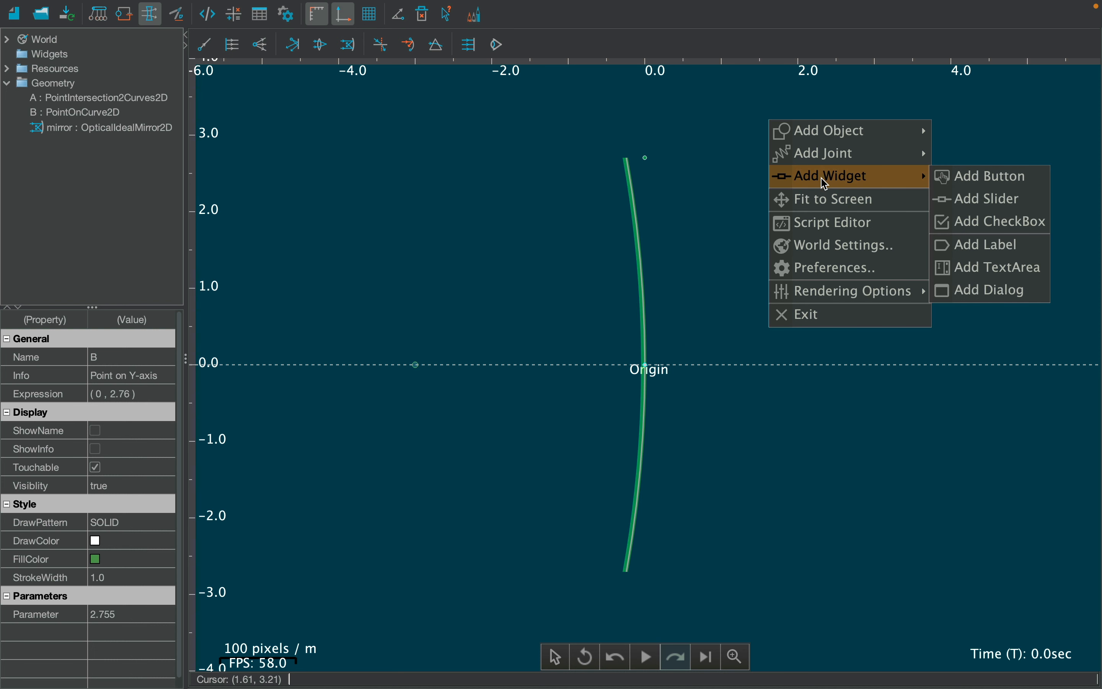
Step: Add slider a driving the mirror's focal length, with range −5 to 5
{"action": "left_click", "coordinate": [982, 198]}
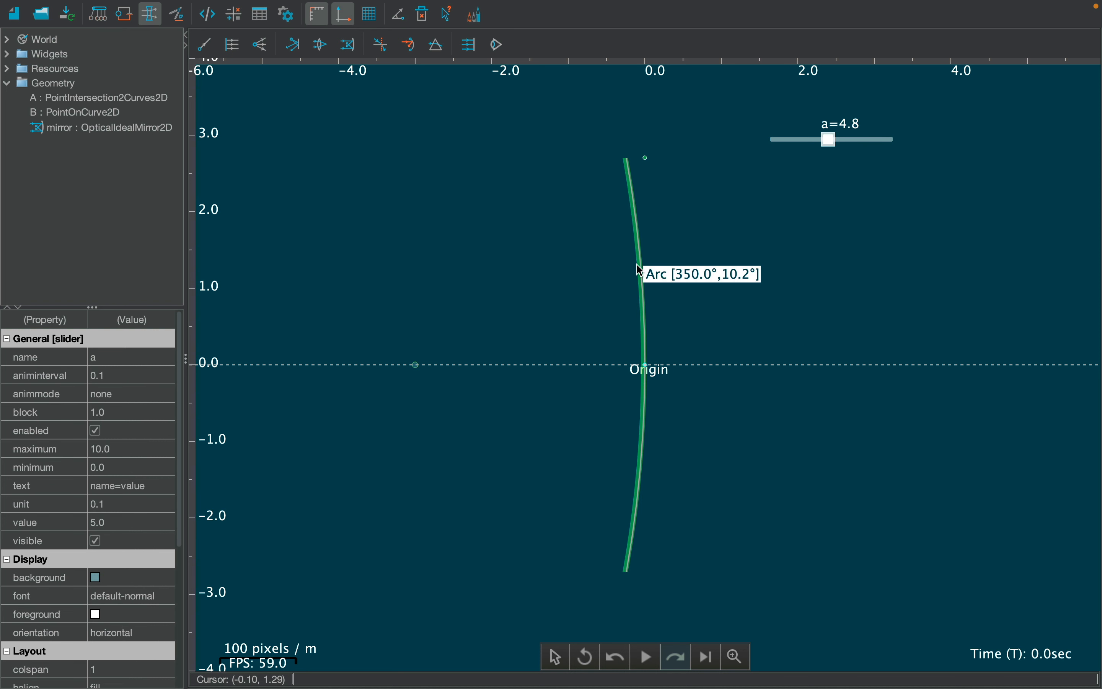
{"action": "left_click", "coordinate": [109, 127]}
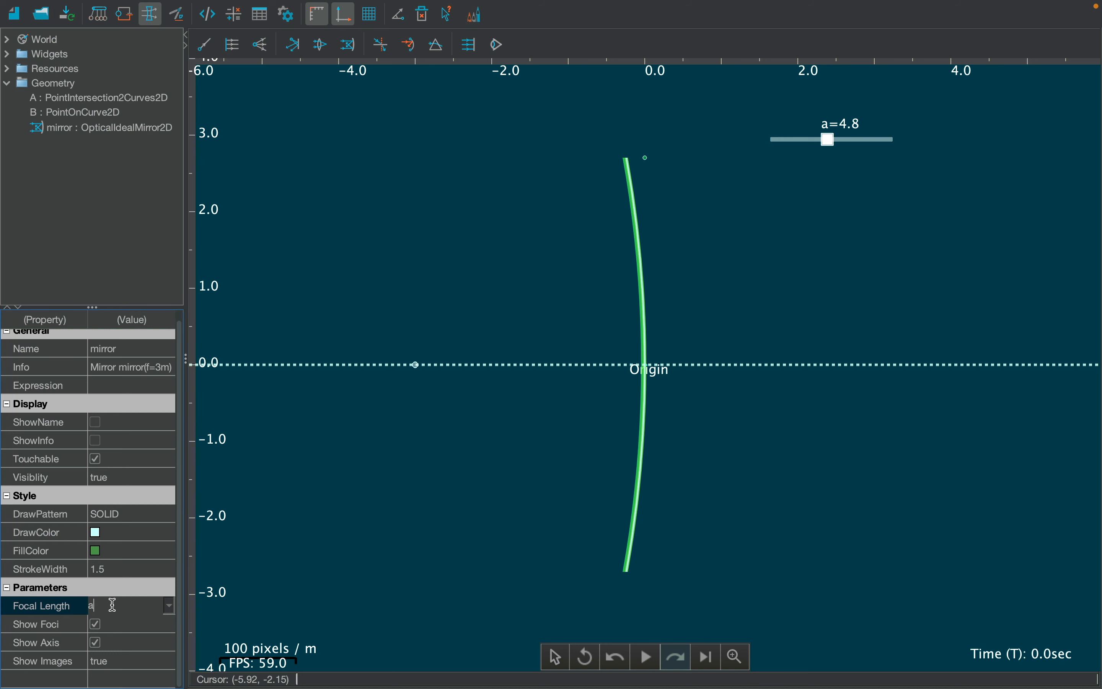
{"action": "left_click_drag", "start_coordinate": [827, 139], "coordinate": [827, 140]}
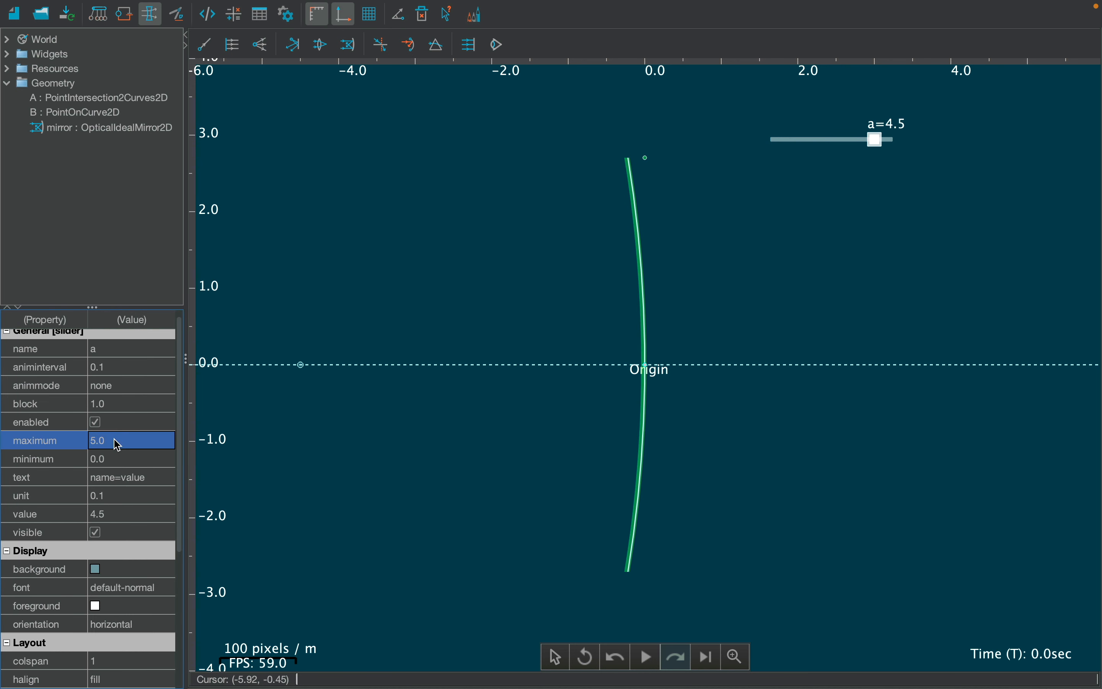
{"action": "left_click", "coordinate": [130, 458]}
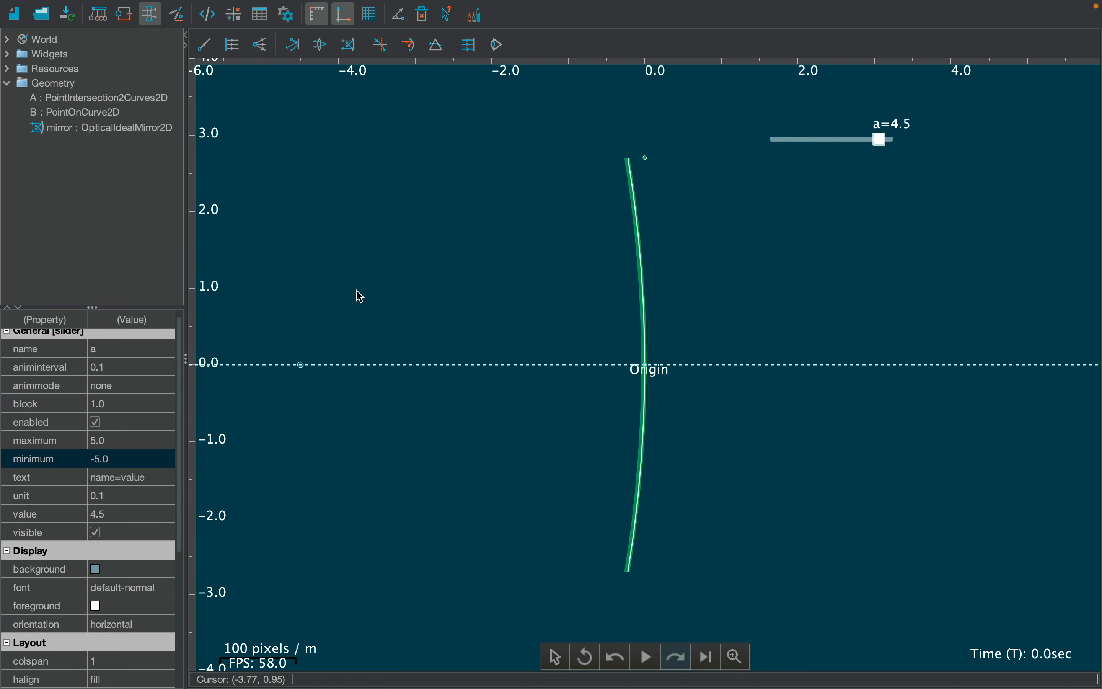
Step: Drag slider a through −3.5, flipping the mirror's curvature, and settle near −1.4
{"action": "left_click_drag", "start_coordinate": [884, 139], "coordinate": [790, 139]}
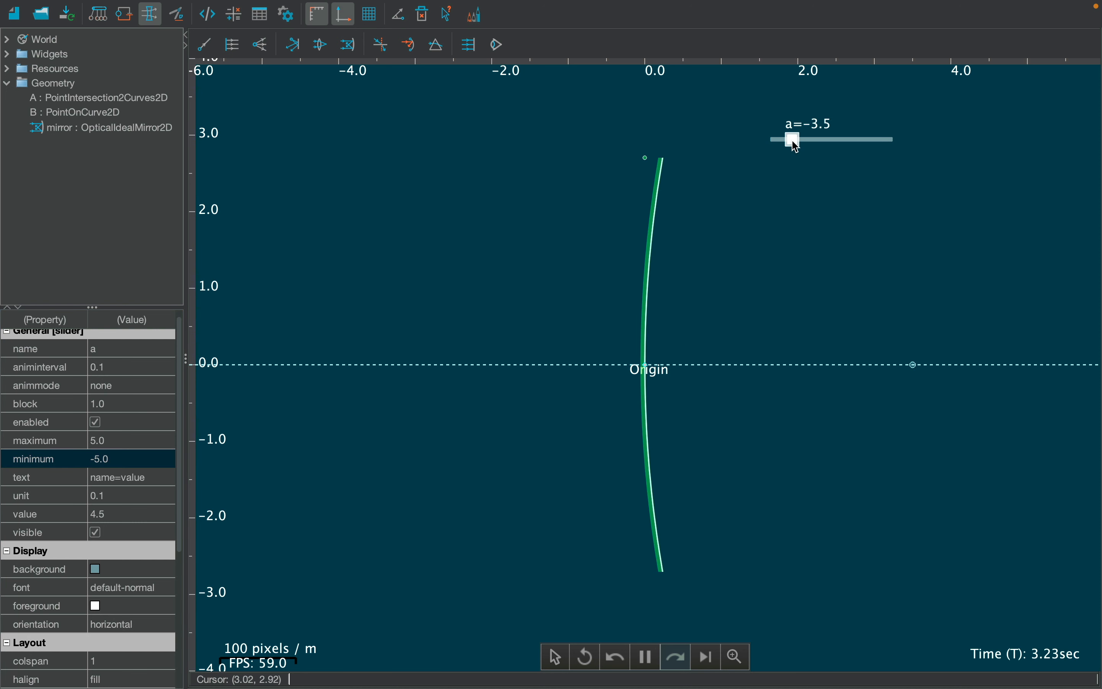
{"action": "left_click_drag", "start_coordinate": [792, 139], "coordinate": [810, 139]}
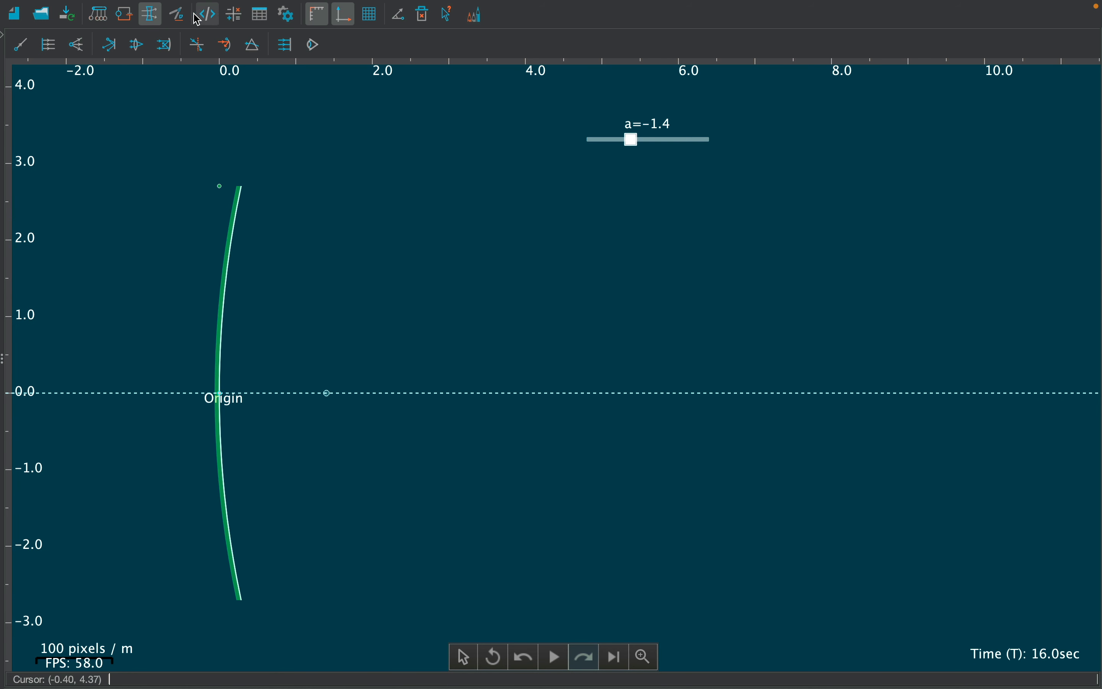
Step: Draw a horizontal line near y≈1.7 with source point D reflecting off the mirror
{"action": "left_click", "coordinate": [176, 13]}
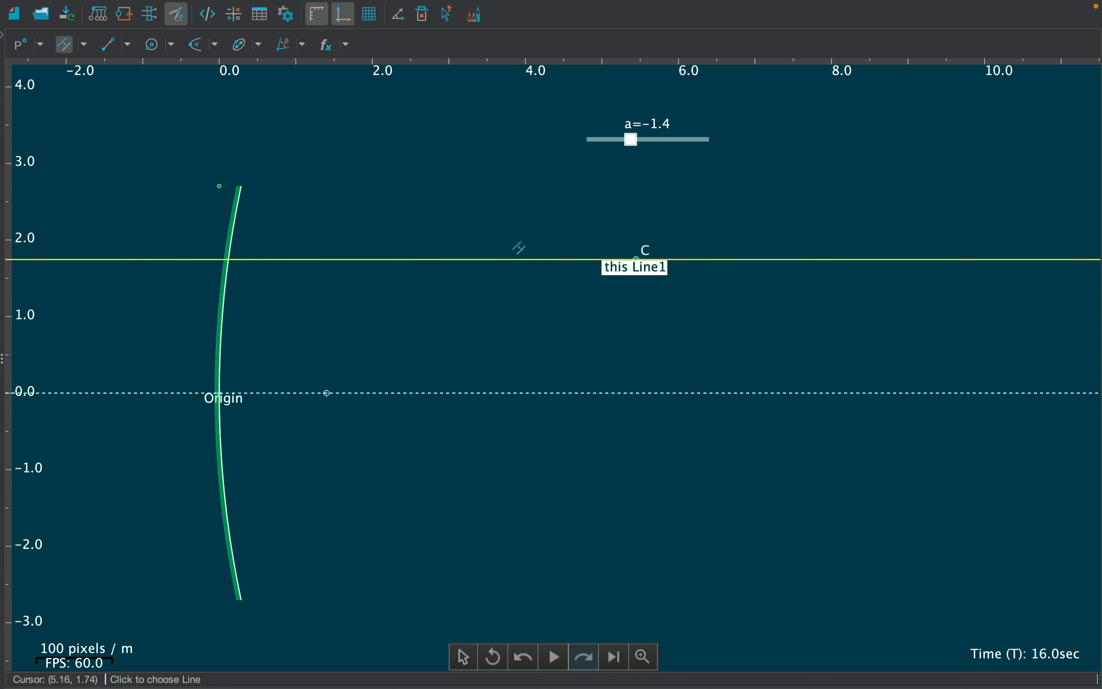
{"action": "left_click", "coordinate": [149, 13]}
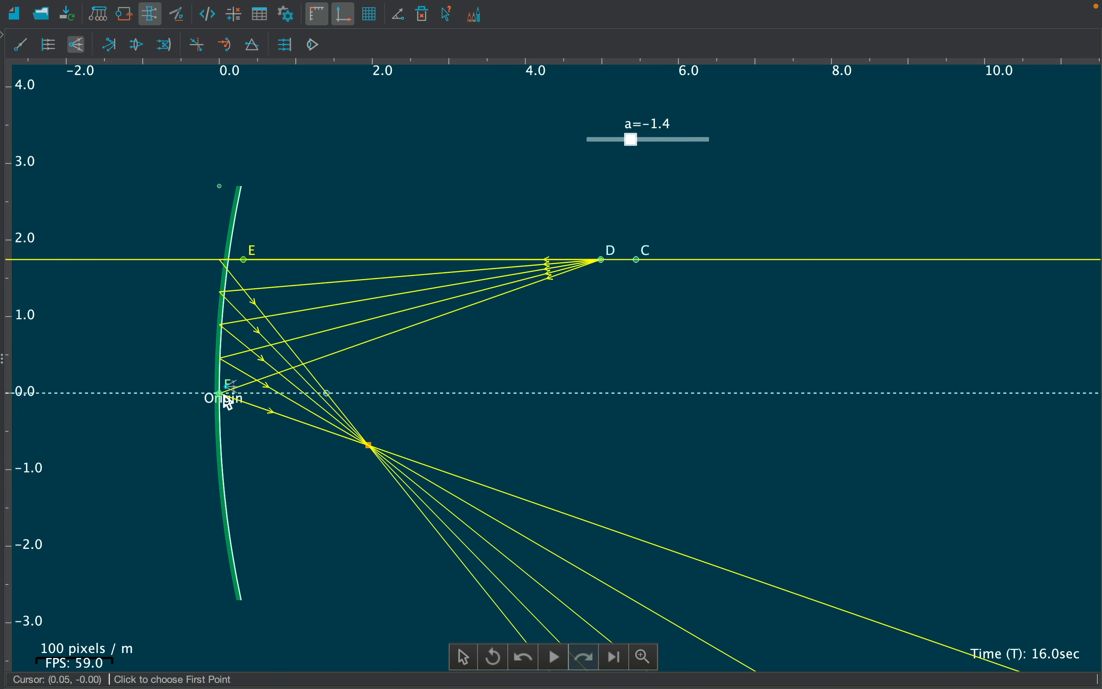
{"action": "mouse_move", "coordinate": [220, 30]}
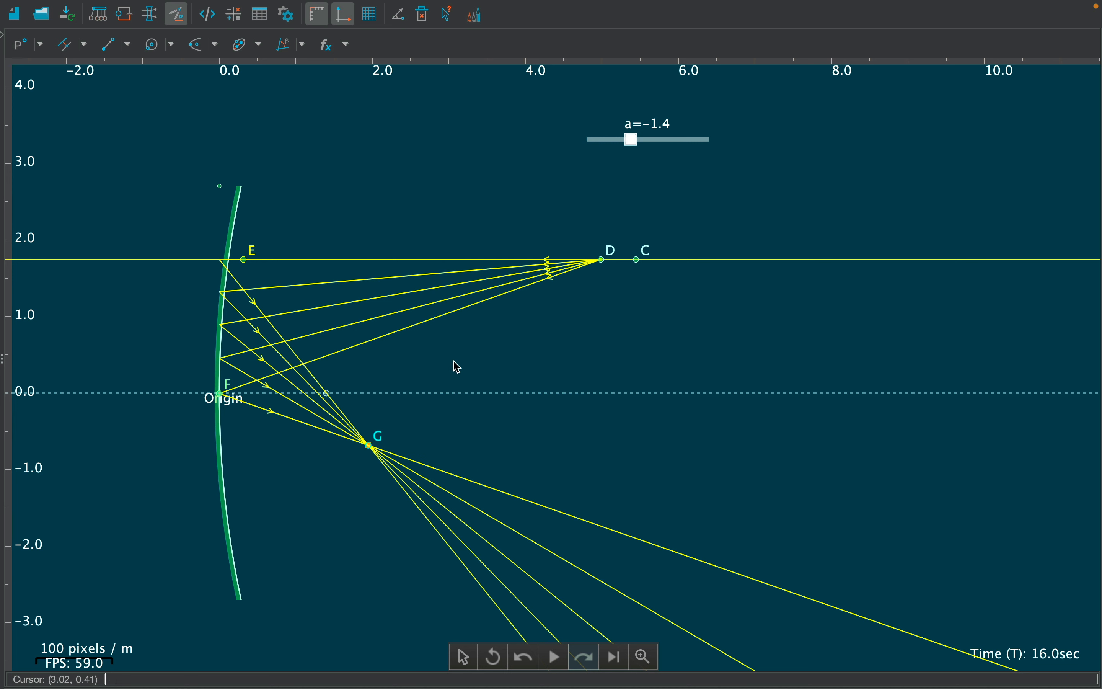
Step: Insert a candle at point D and sweep slider a through 2.1 and 1.4 to vary the image
{"action": "left_click", "coordinate": [40, 44]}
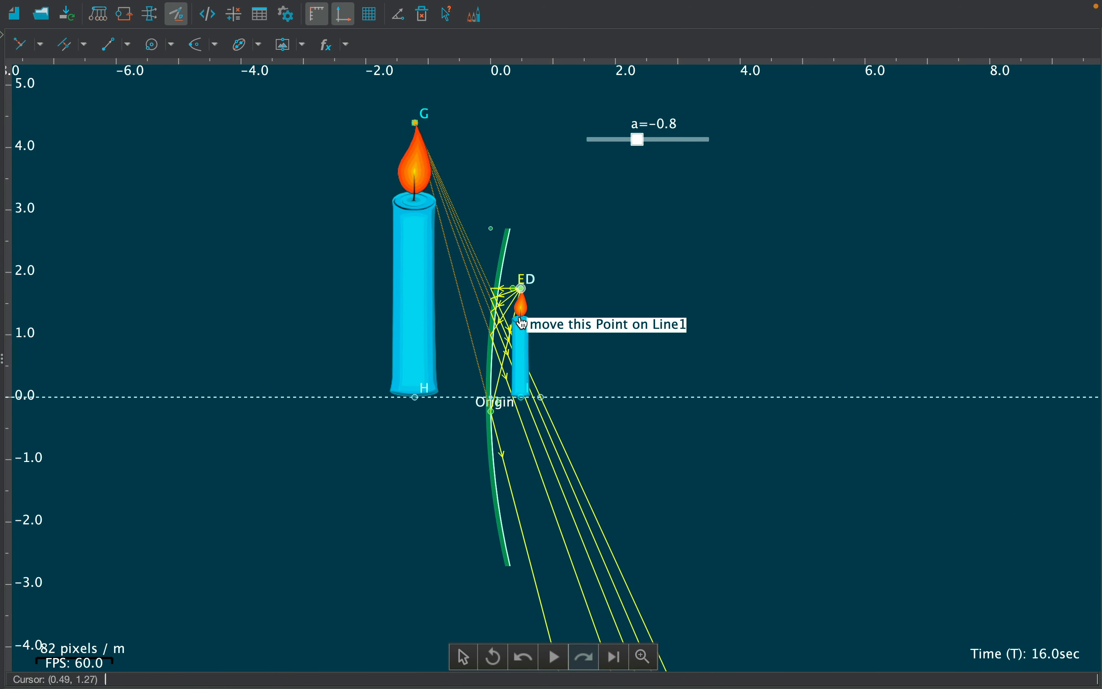
{"action": "left_click_drag", "start_coordinate": [638, 139], "coordinate": [669, 139]}
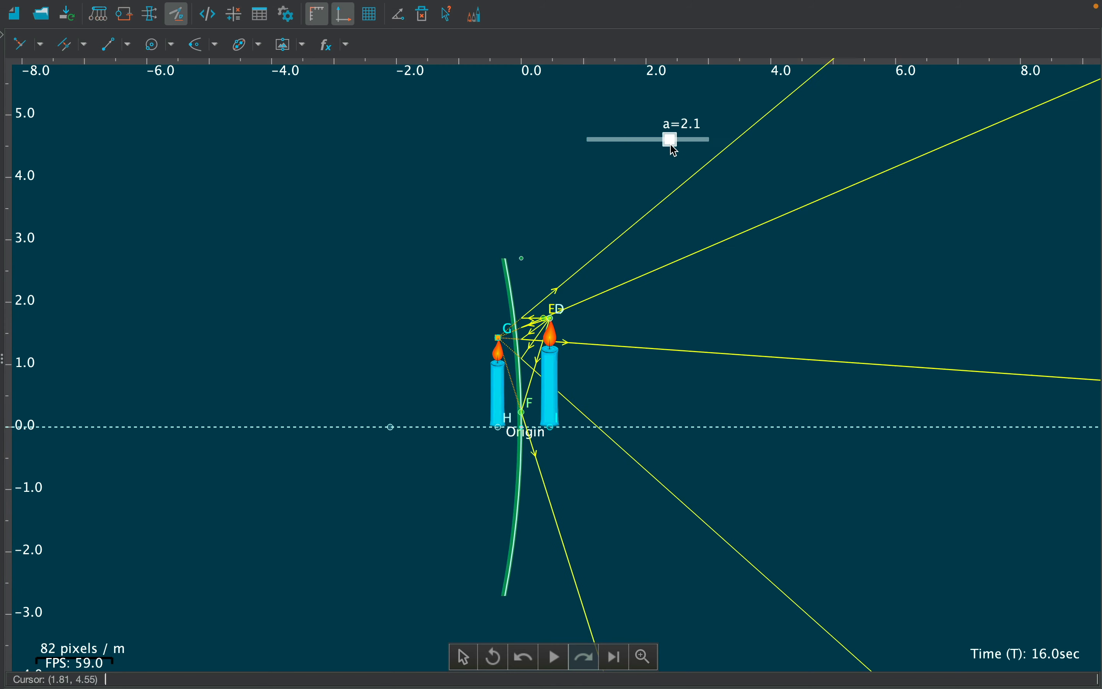
{"action": "left_click_drag", "start_coordinate": [668, 139], "coordinate": [631, 138]}
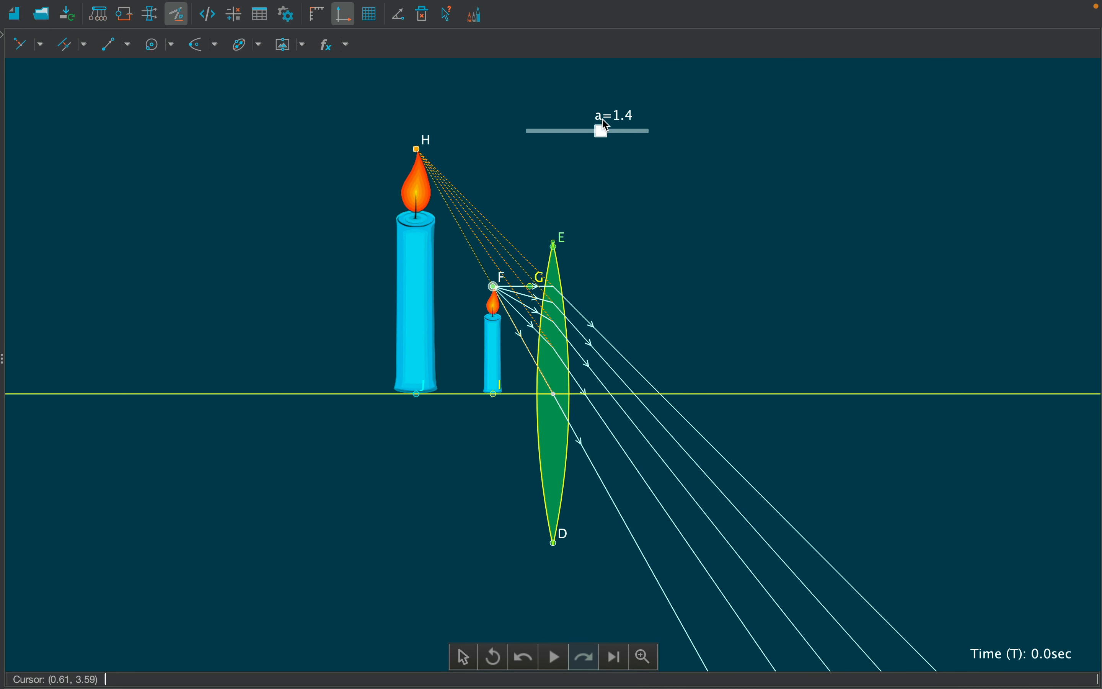
{"action": "left_click_drag", "start_coordinate": [601, 131], "coordinate": [607, 131]}
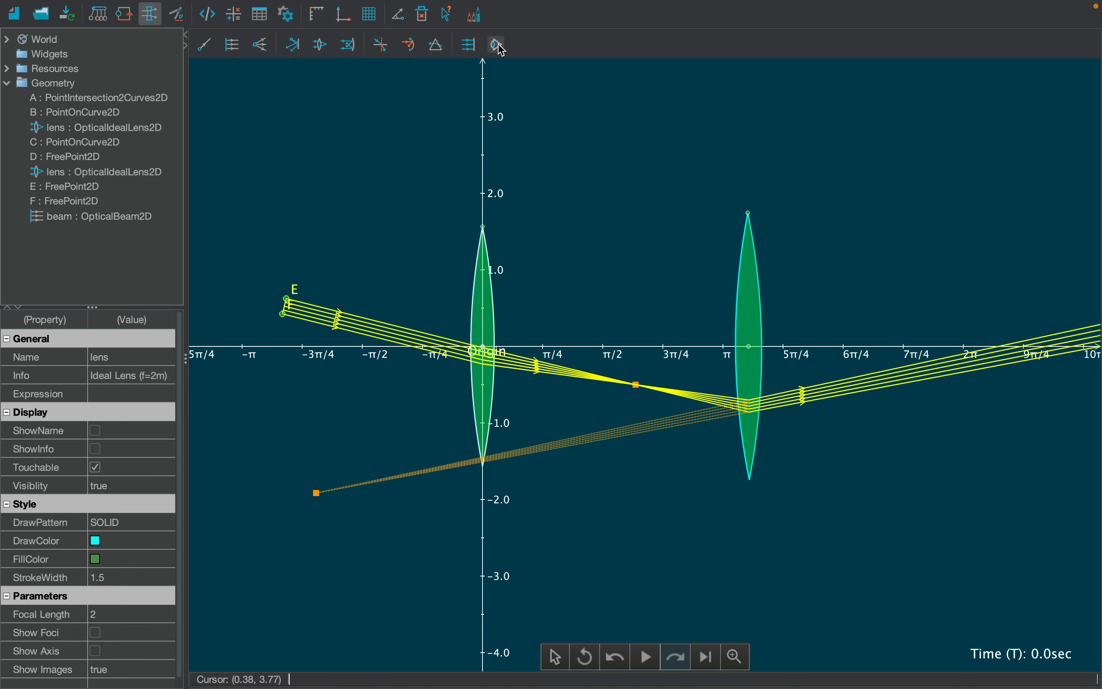
Step: Place an observer beyond the second lens, facing back at the emerging beam
{"action": "left_click", "coordinate": [495, 45]}
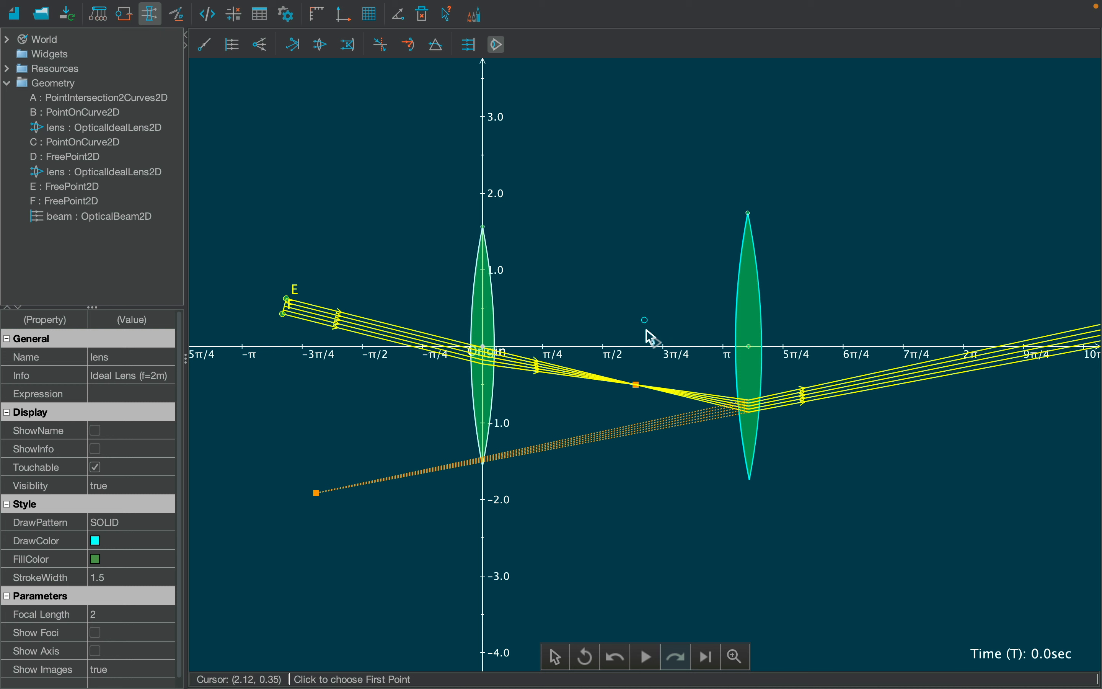
{"action": "left_click", "coordinate": [669, 388]}
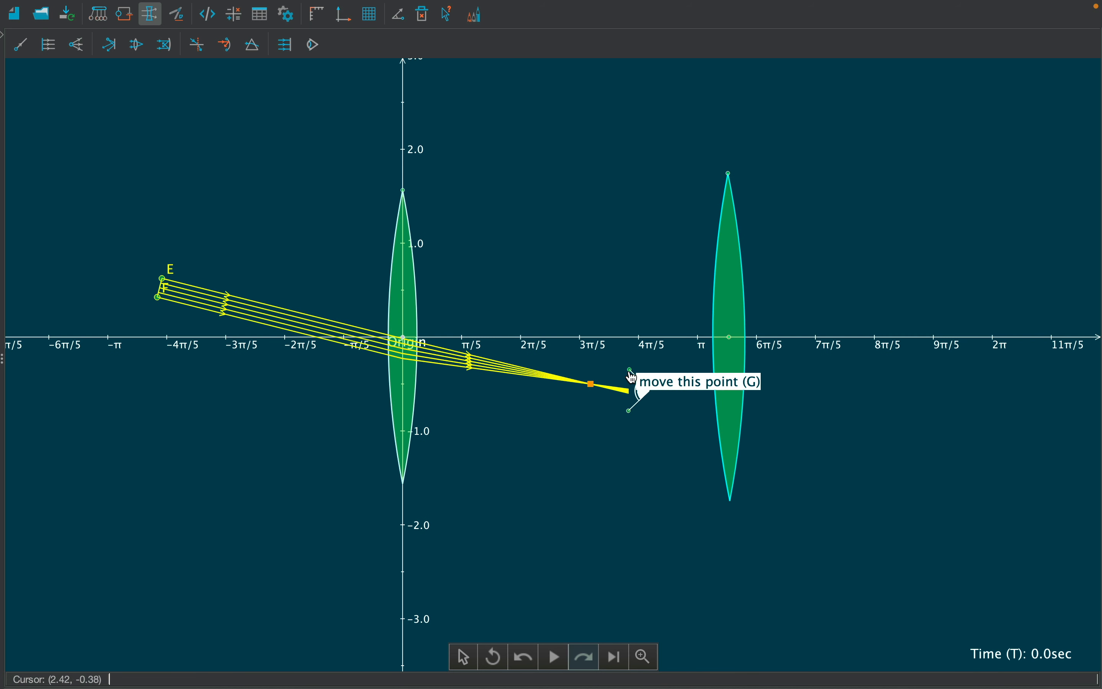
{"action": "left_click_drag", "start_coordinate": [629, 371], "coordinate": [889, 271]}
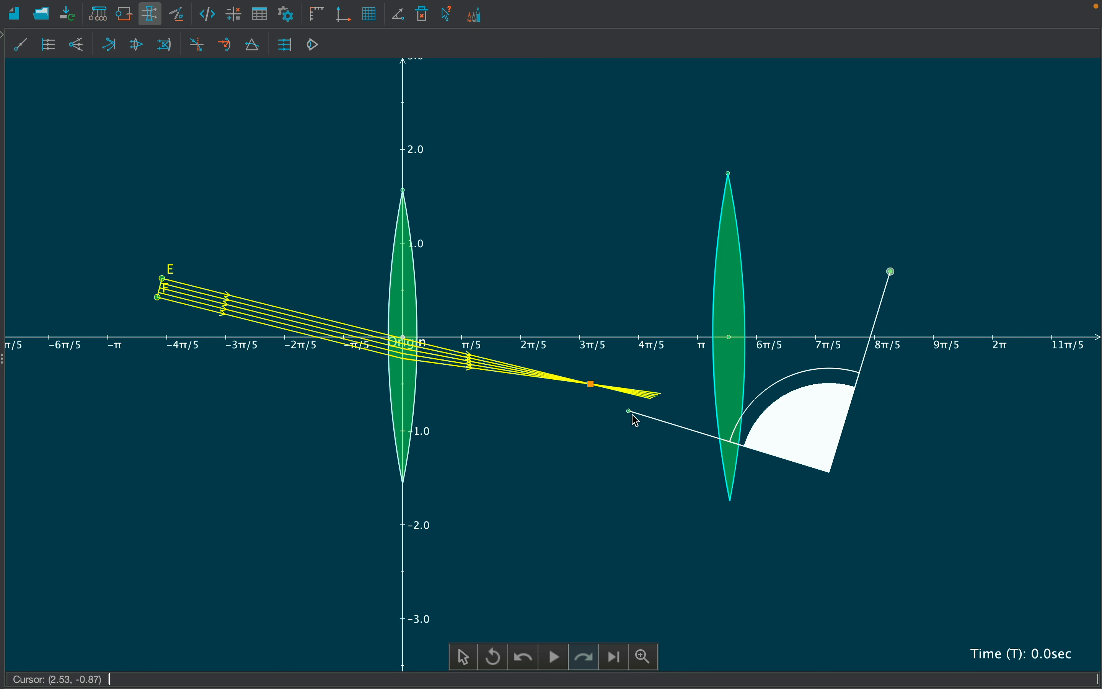
{"action": "left_click_drag", "start_coordinate": [628, 411], "coordinate": [947, 407]}
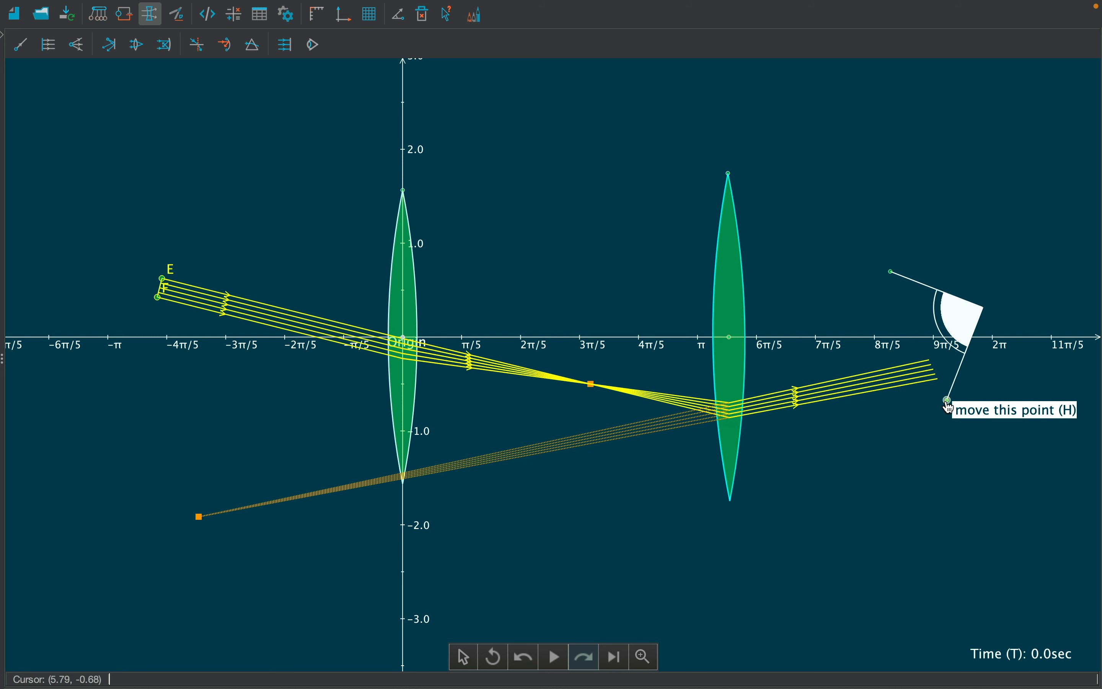